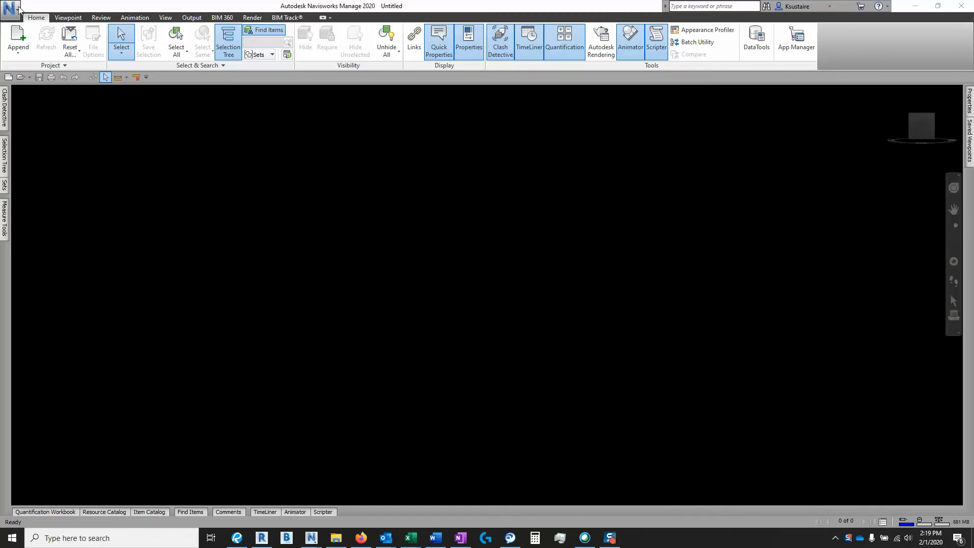
Step: Open the THFW_UGD-PLZ_COORD-MTG_R1 merged model from the BIM 360 Bed Tower project on the United States server
left_click(11, 9)
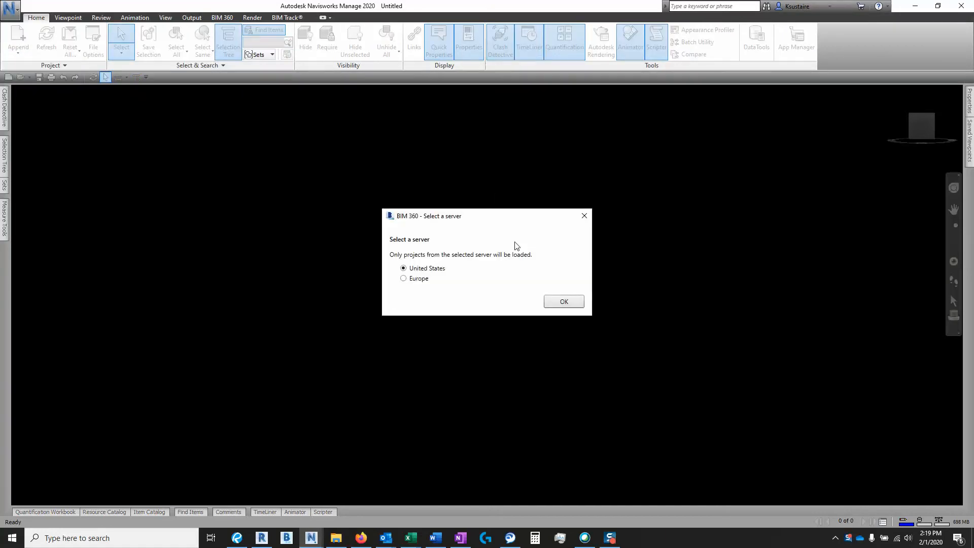
left_click(563, 301)
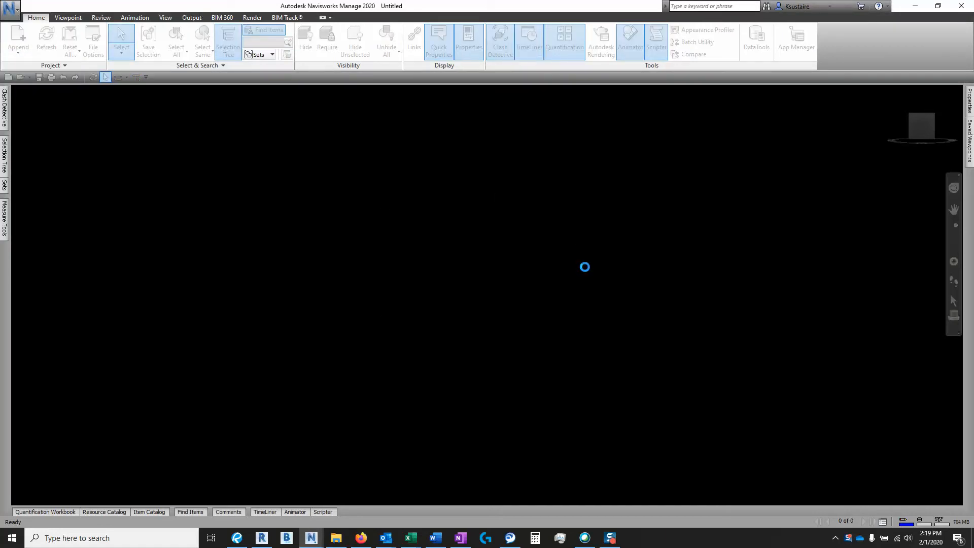
left_click(222, 18)
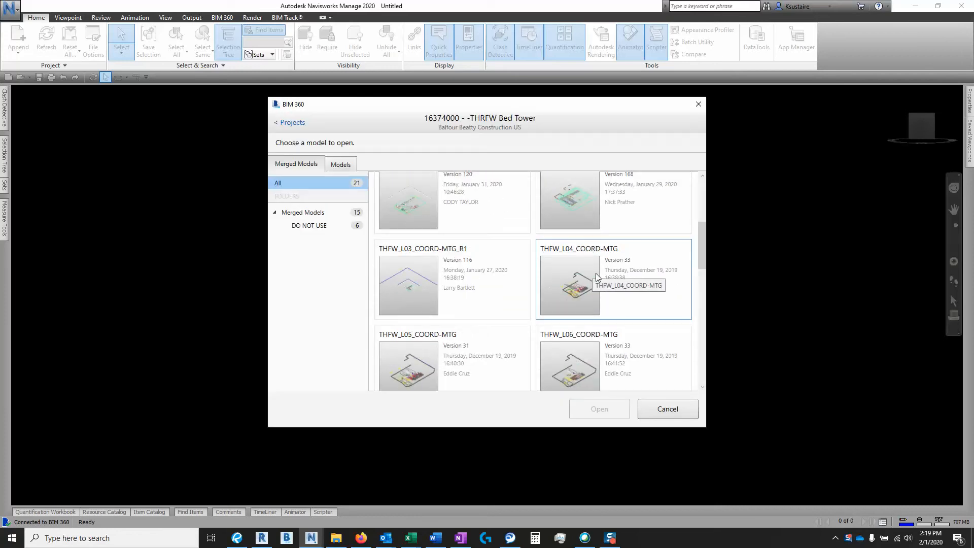
left_click(453, 351)
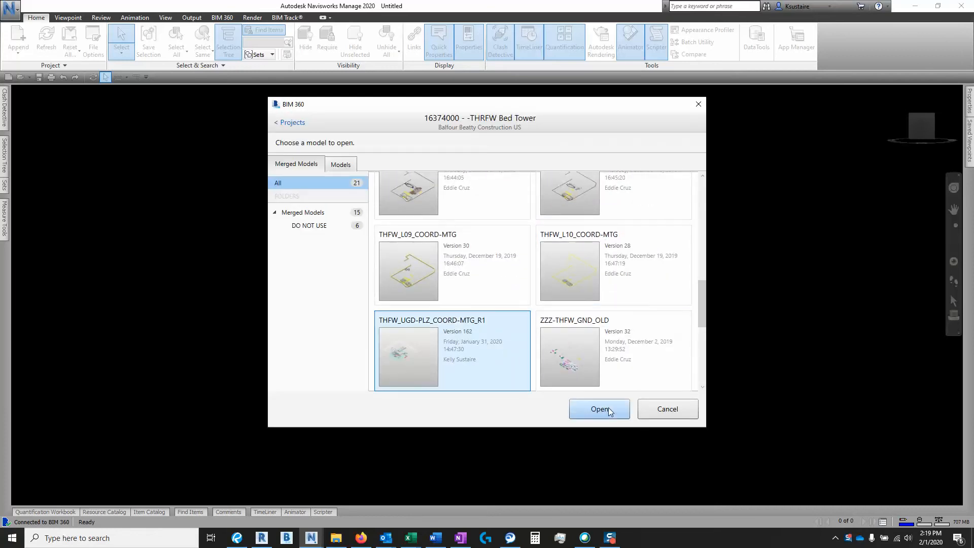
left_click(598, 409)
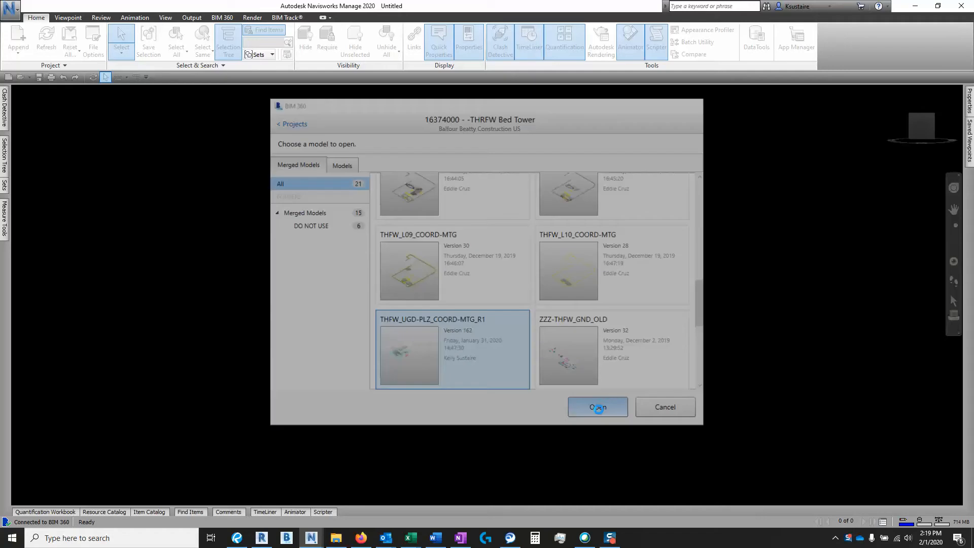
Step: Let the merged coordination model finish loading from BIM 360
left_click(596, 407)
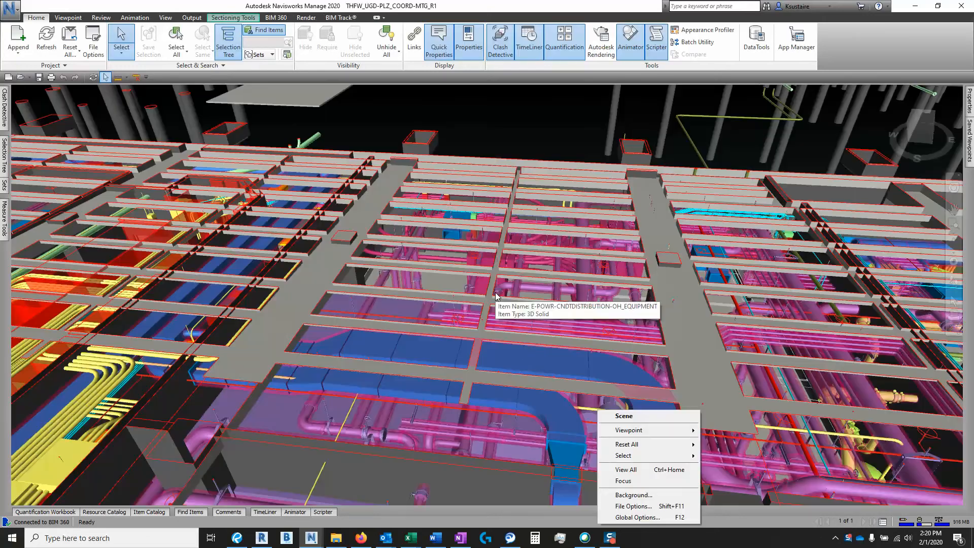
Step: Save locally to Navis_NWD as THFW_UGD-PLZ_COORD-MTG_R1_2020-02-01.nwd, replacing the existing file
left_click(9, 11)
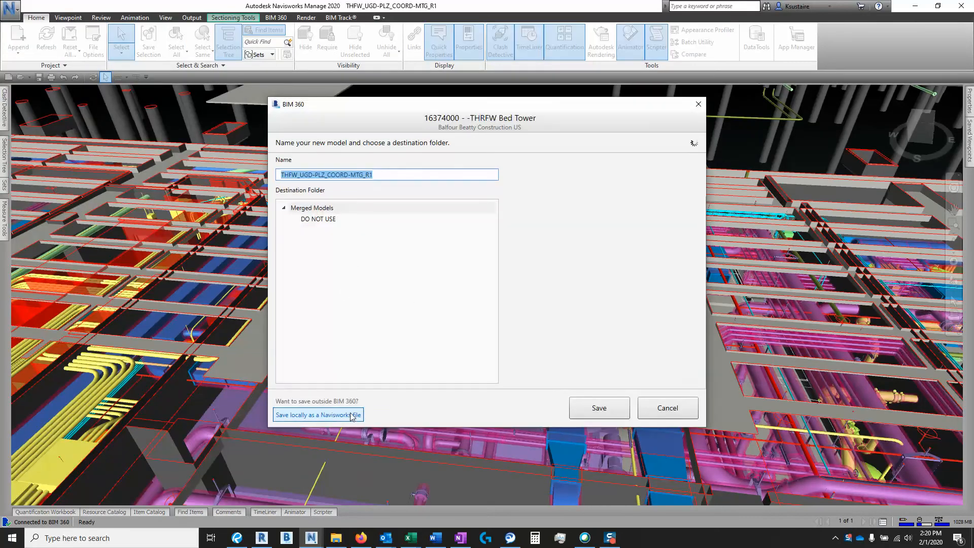
left_click(317, 414)
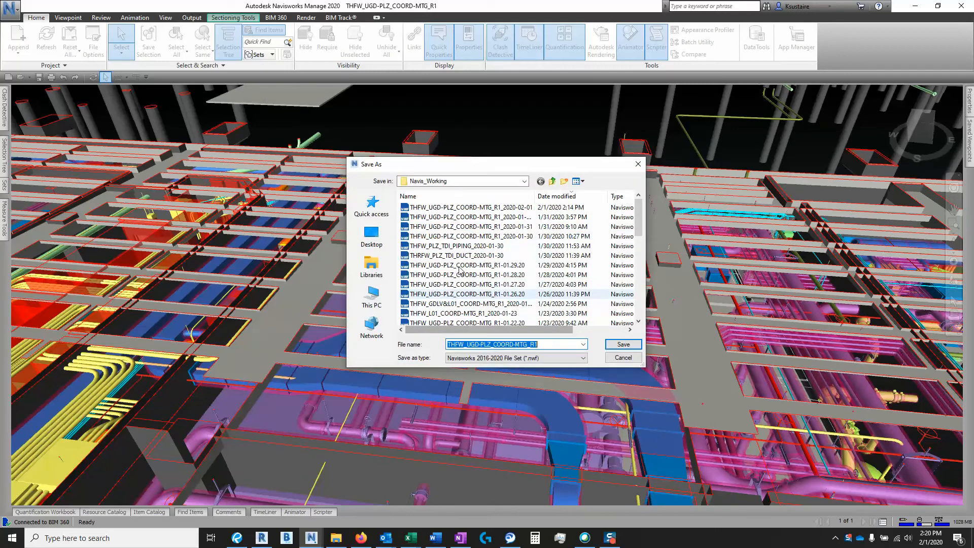
left_click(552, 181)
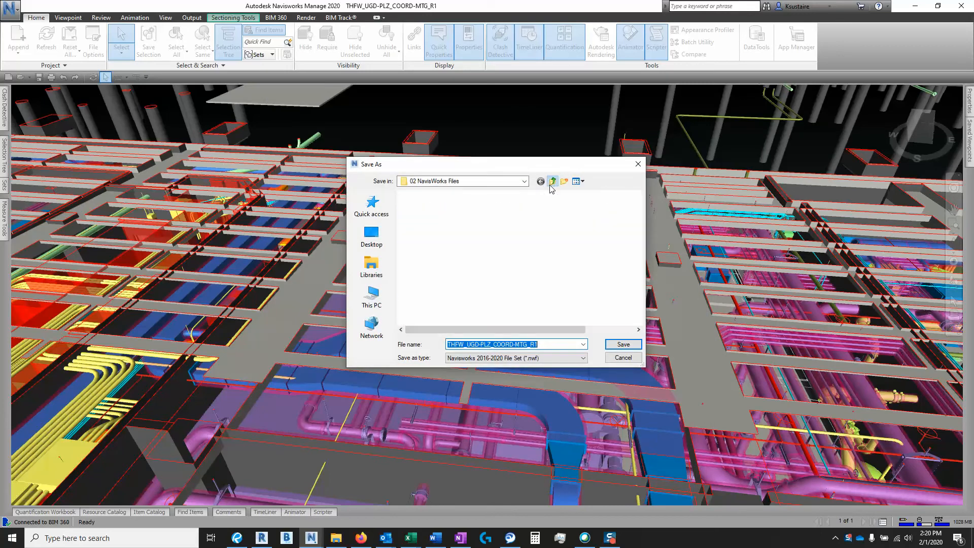
left_click(552, 181)
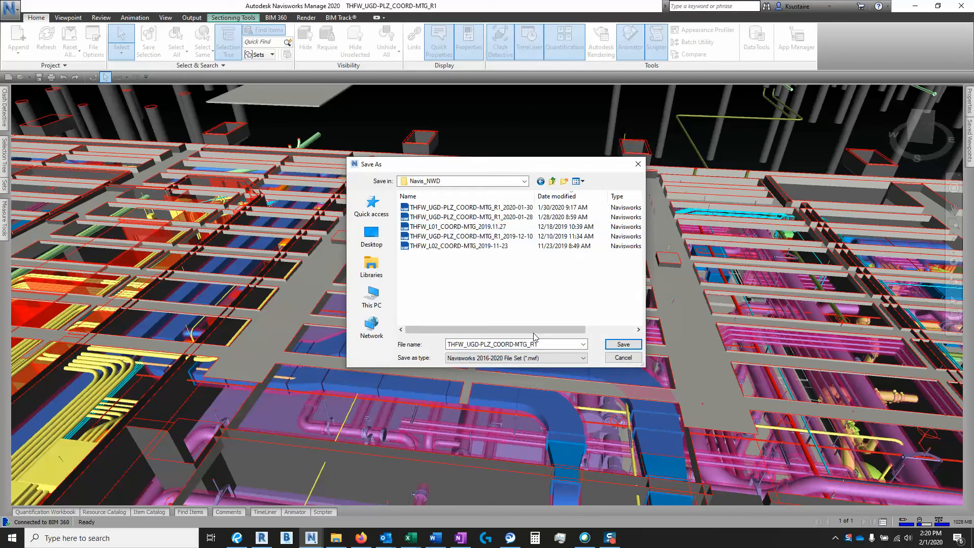
left_click(582, 357)
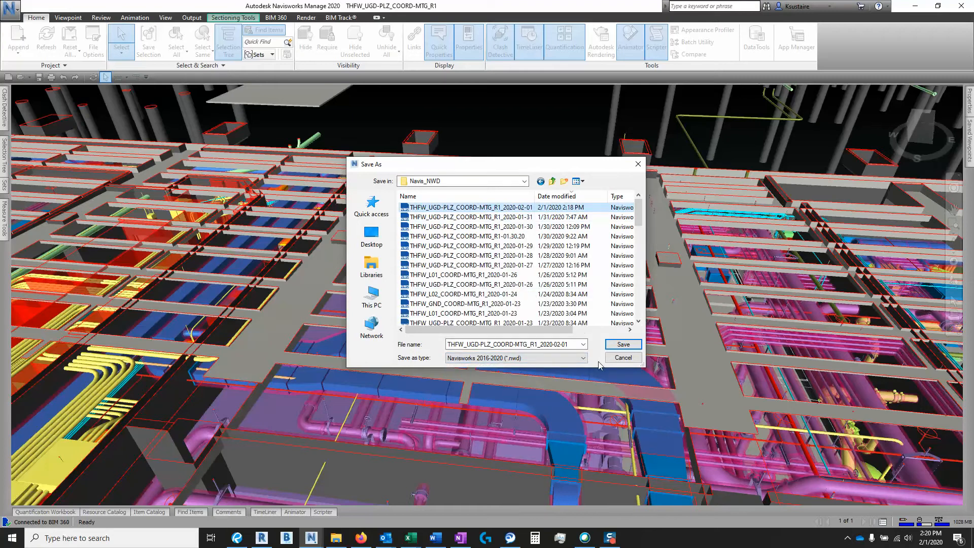
left_click(622, 344)
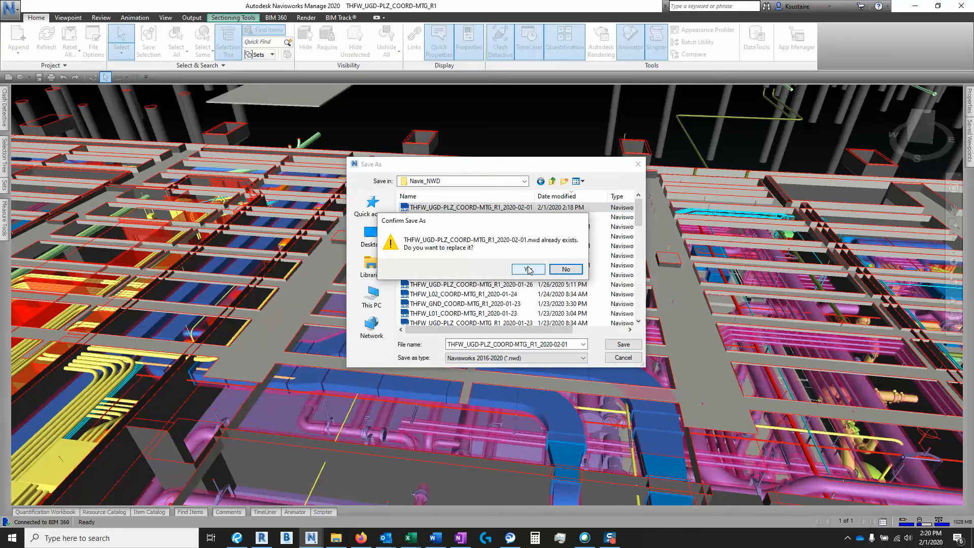
left_click(524, 268)
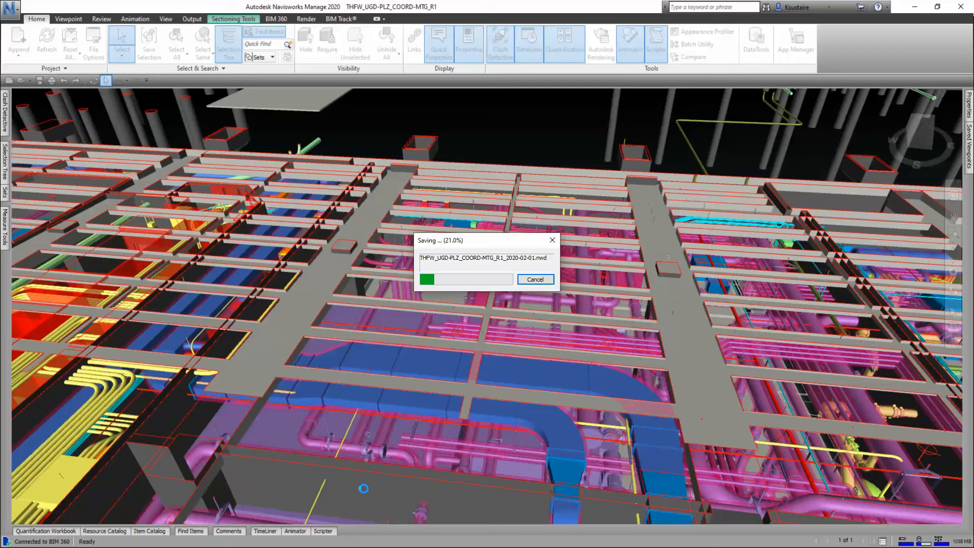
Step: Switch to Revit, export the conduit 3D view as THFW_PLZ_CE_CON.dwfx, then return to Navisworks
key("alt+tab")
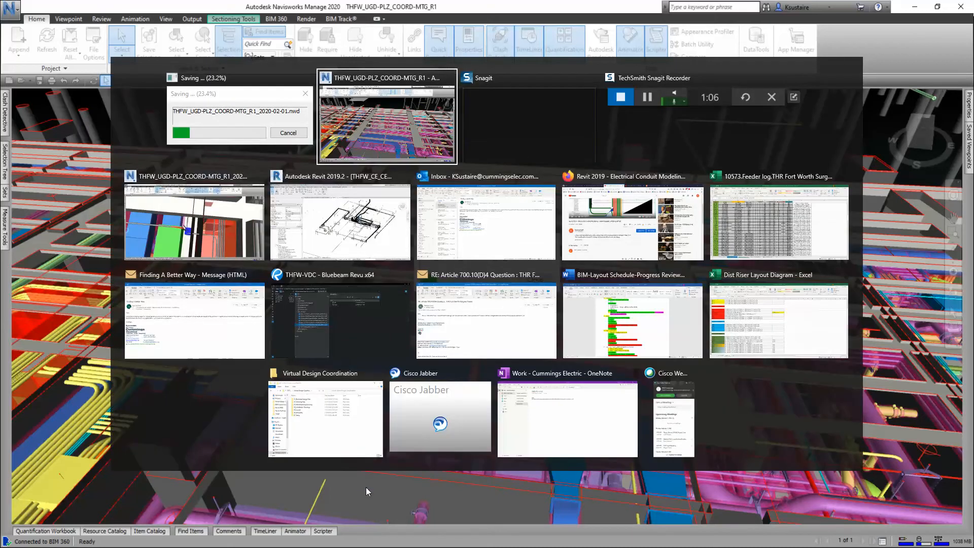
mouse_move(204, 215)
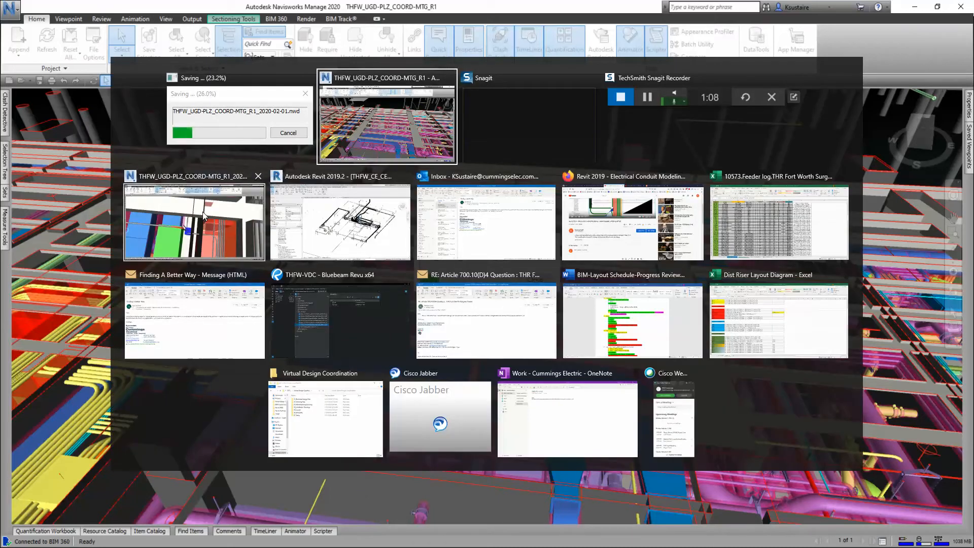
left_click(339, 220)
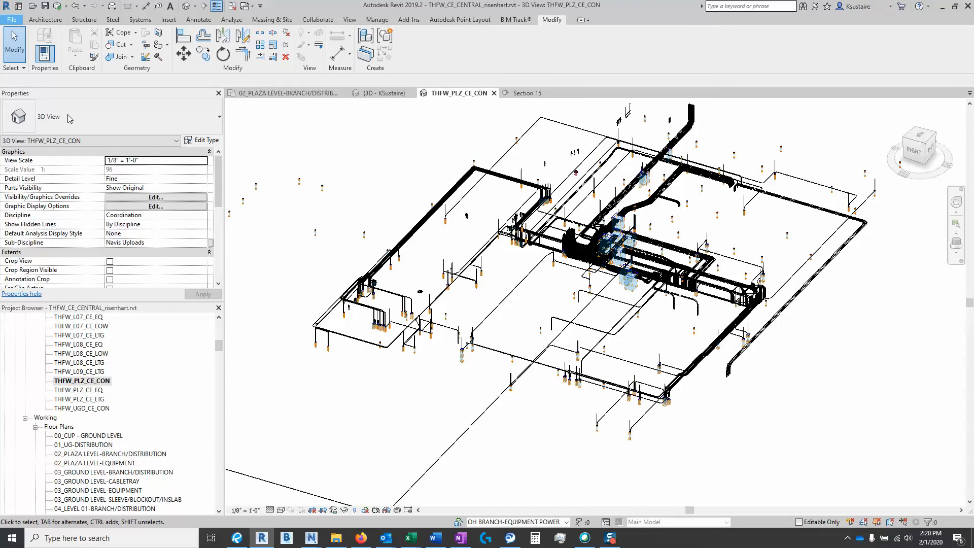
left_click(11, 19)
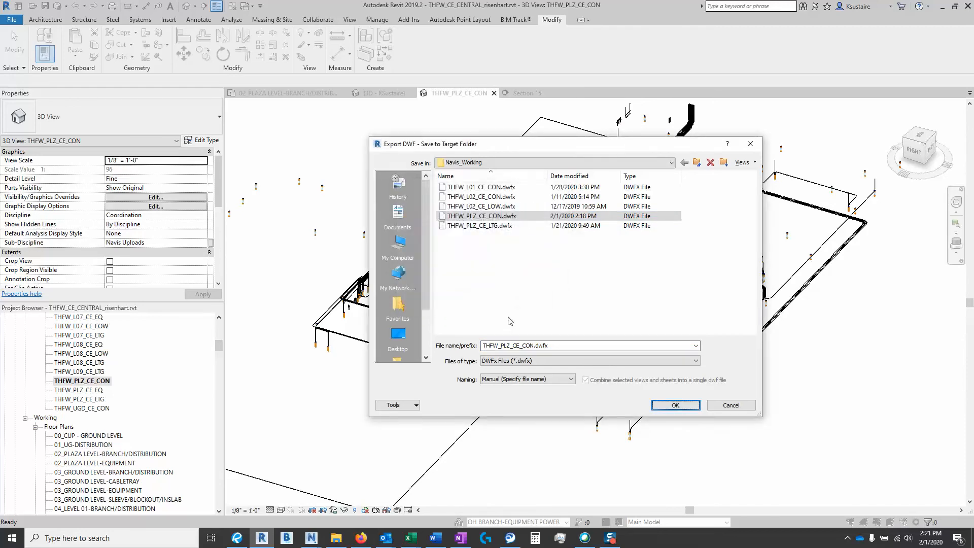
left_click(674, 405)
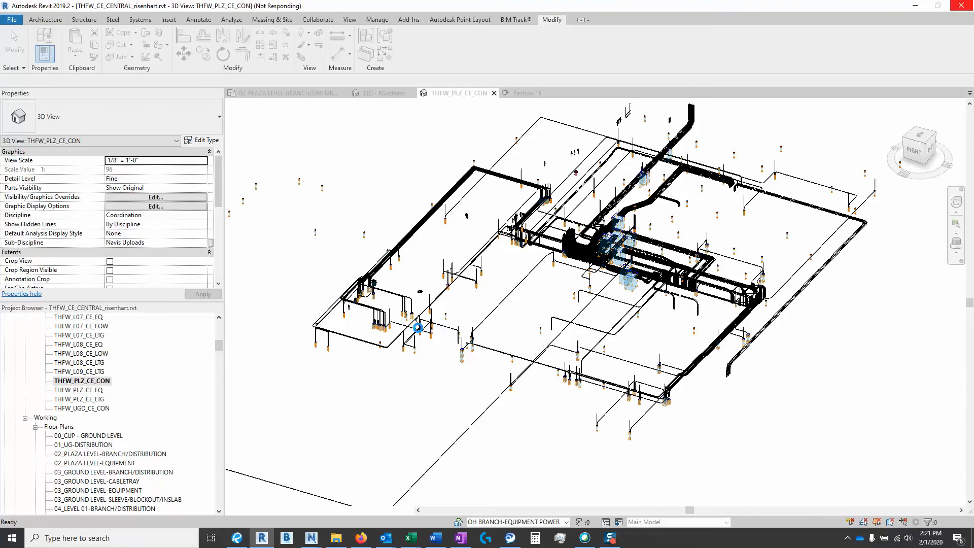
mouse_move(311, 538)
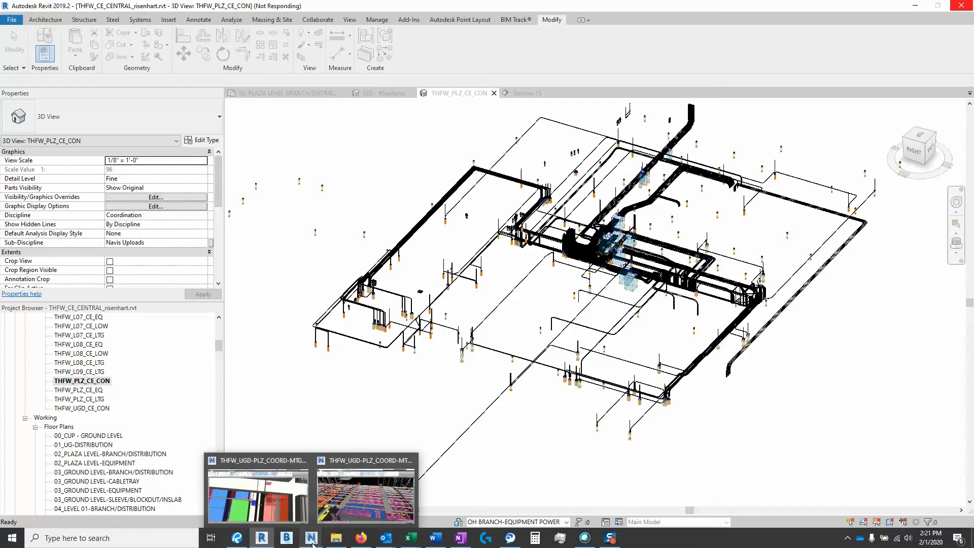
left_click(365, 494)
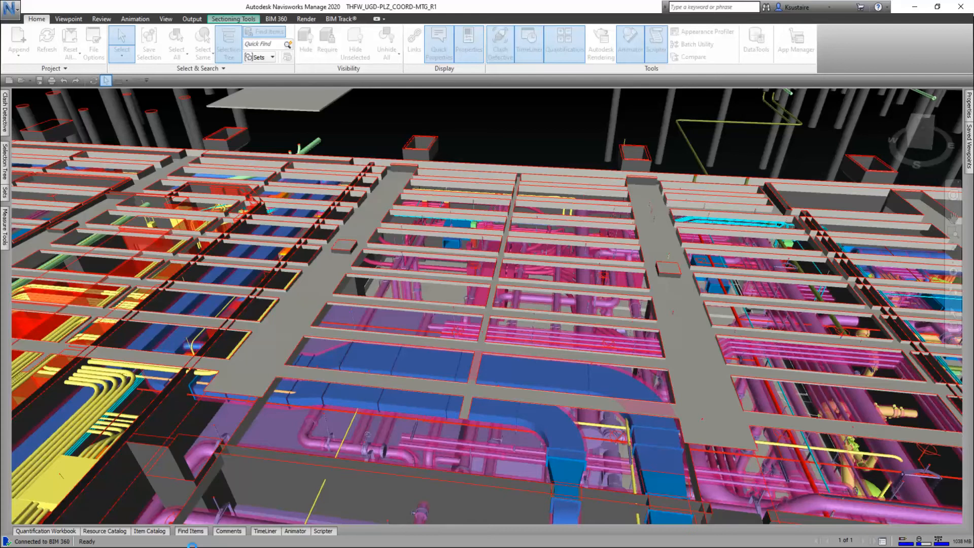
Step: Switch to the Revit window to review the THFW_PLZ_CE_CON conduit 3D view
key("alt+tab")
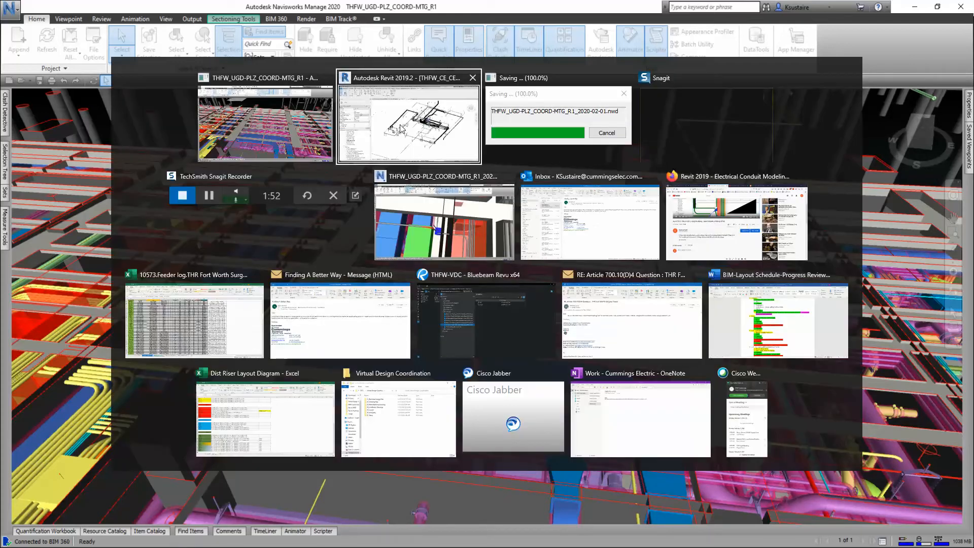
left_click(408, 118)
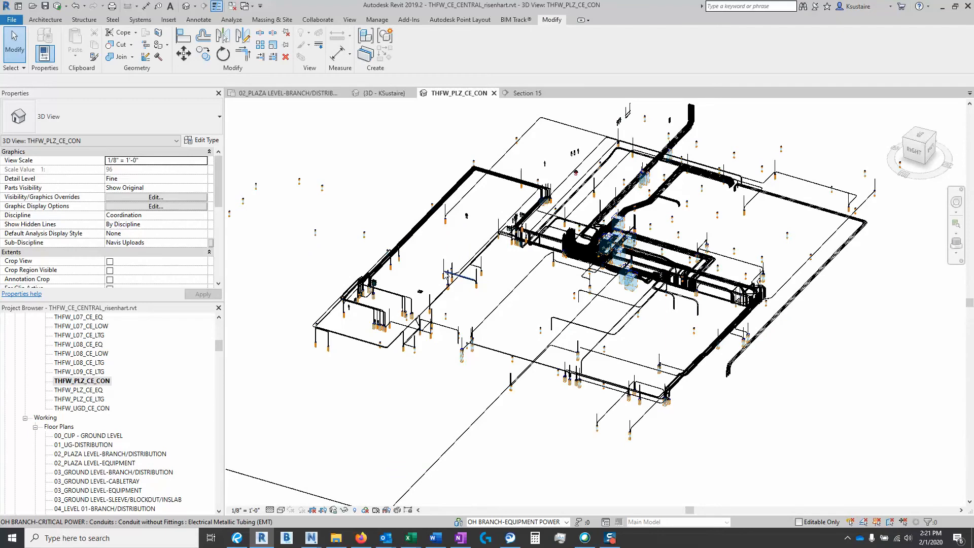
mouse_move(450, 275)
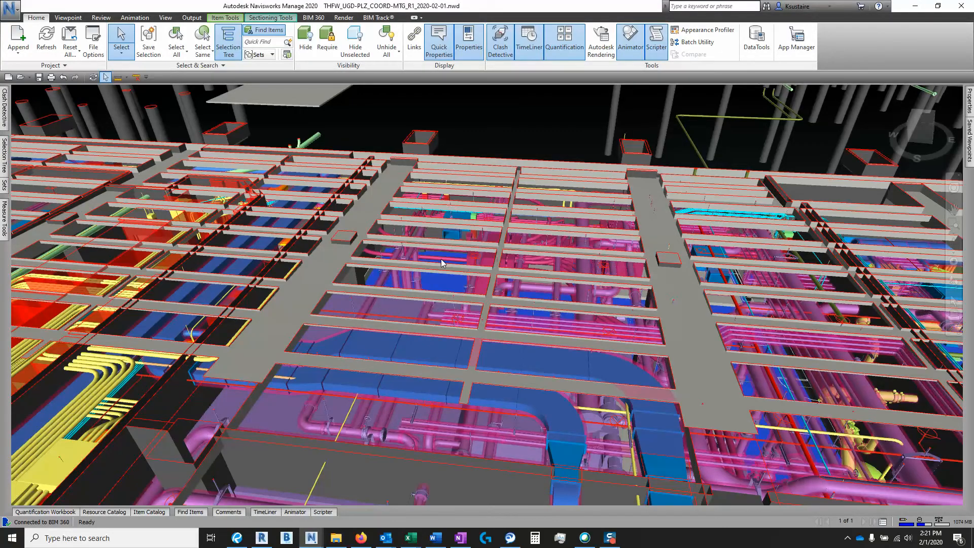
Step: Save the model as an NWF file set in the Navis_Working folder
left_click(270, 17)
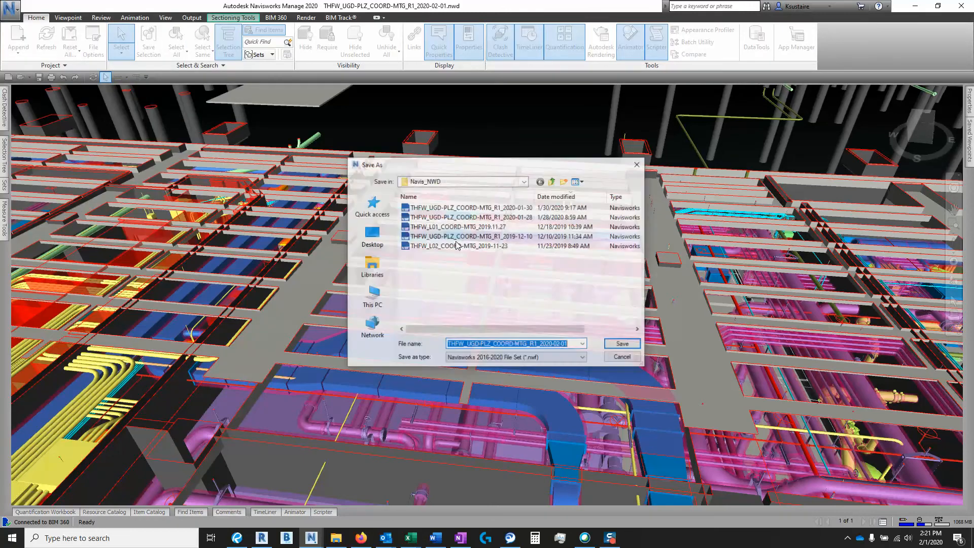
left_click(540, 180)
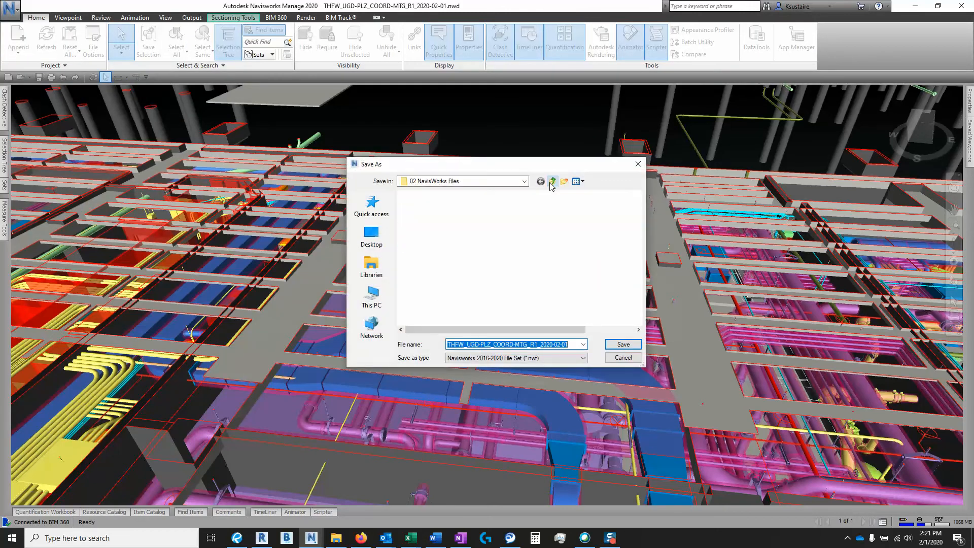
left_click(552, 181)
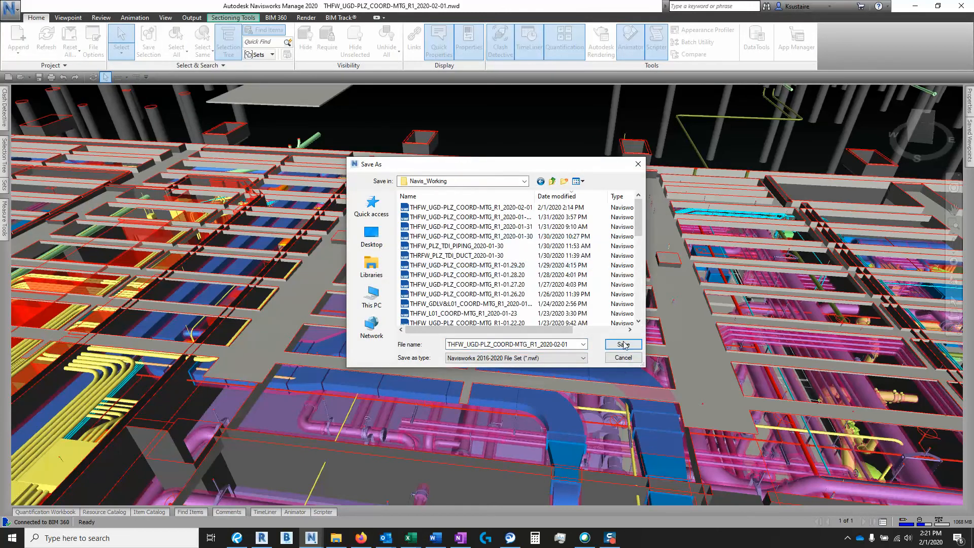
left_click(622, 344)
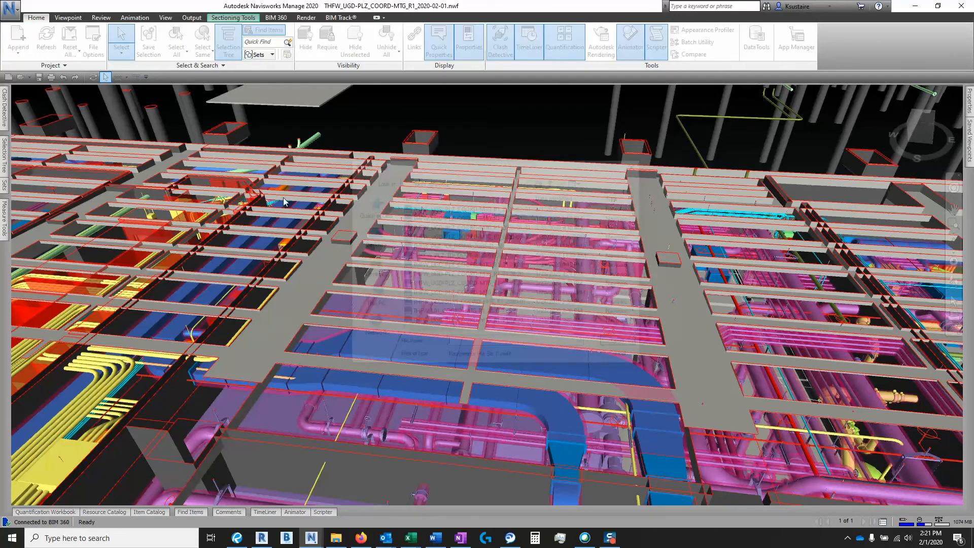
Step: Append THFW_PLZ_CE_CON.dwfx to the coordination model, filtering the list with *.dwfx
left_click(17, 41)
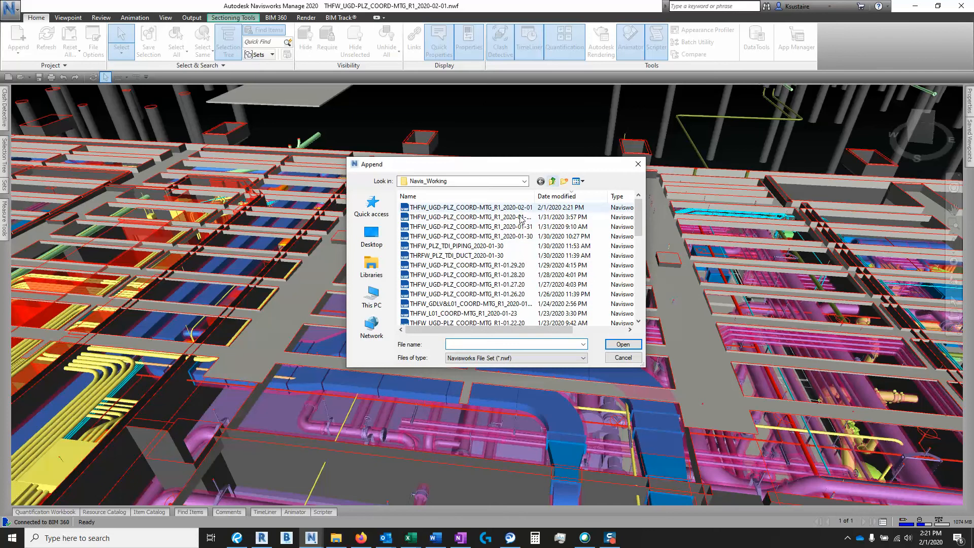
left_click(513, 344)
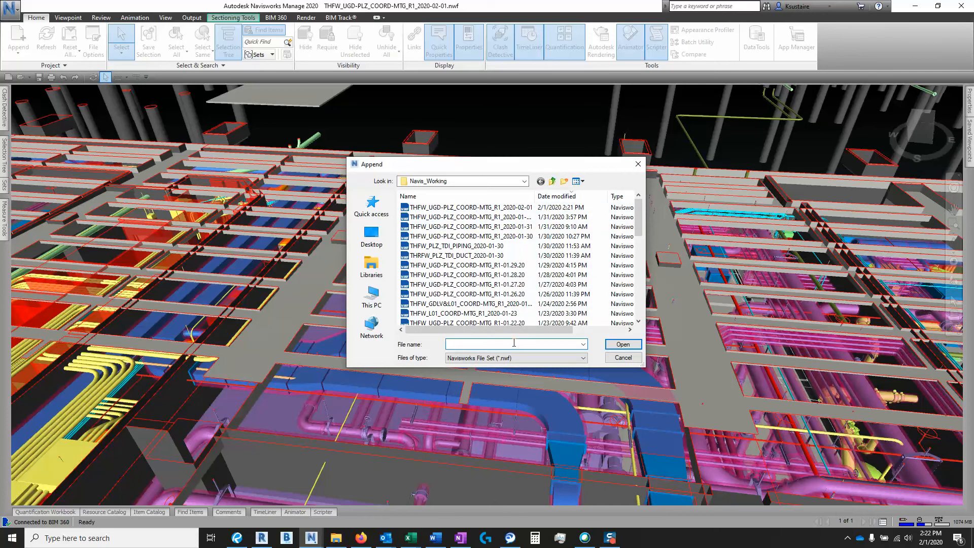
type("*")
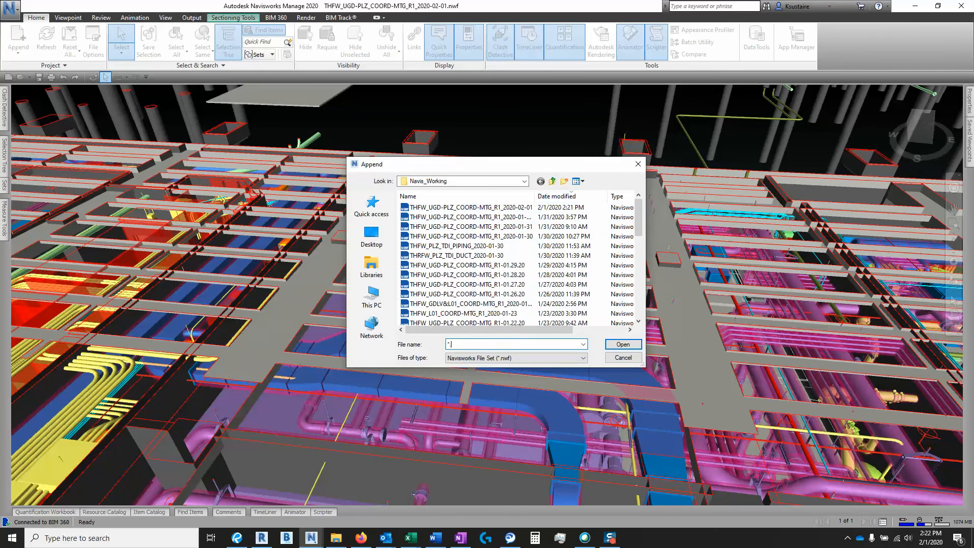
type(".dwfx")
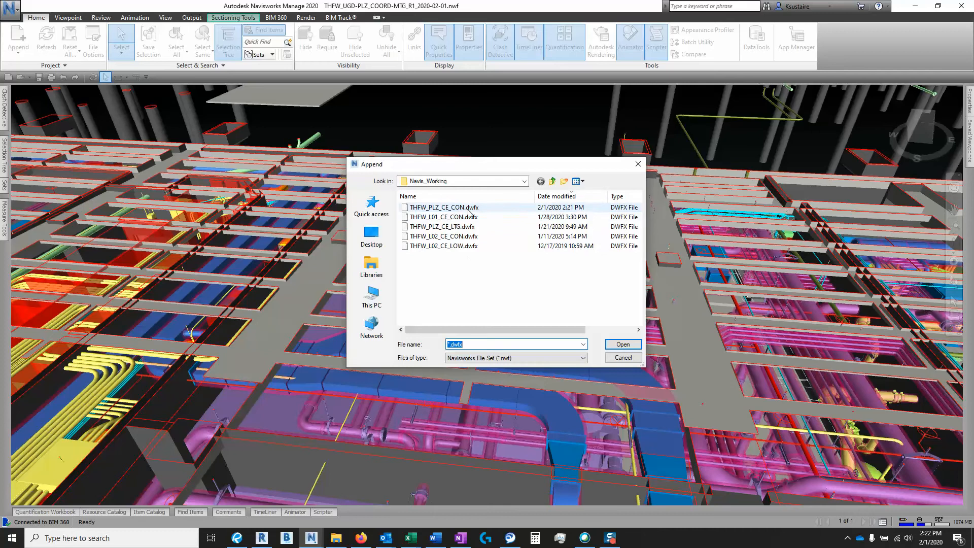
left_click(443, 207)
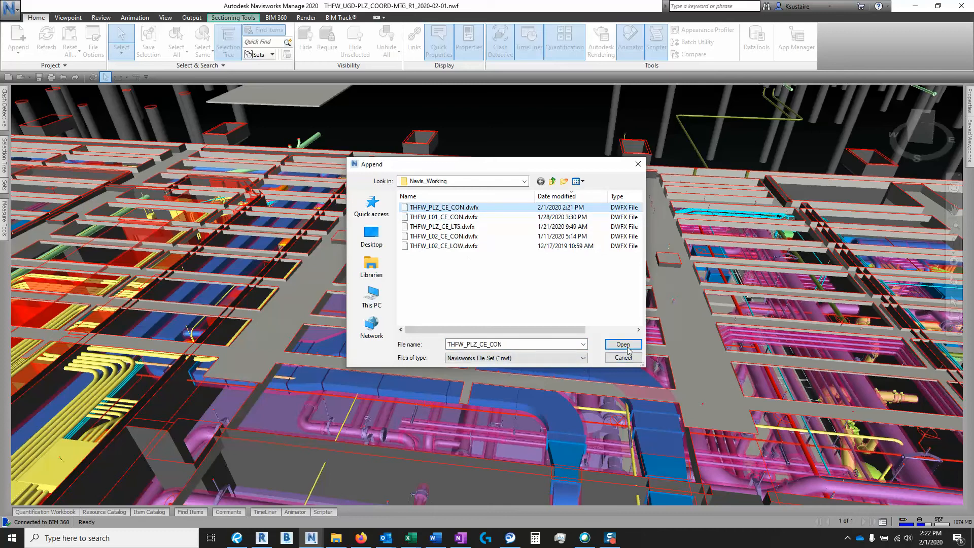
left_click(622, 344)
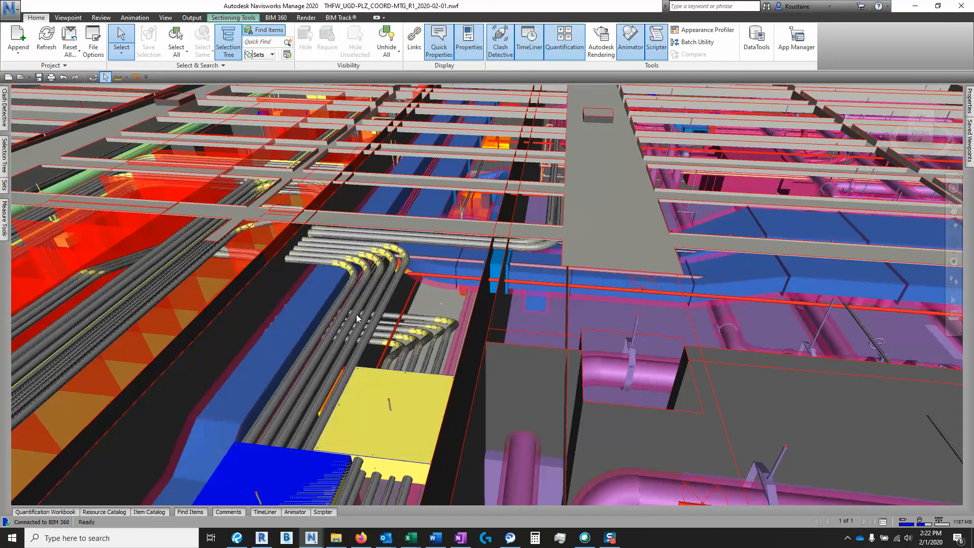
mouse_move(357, 317)
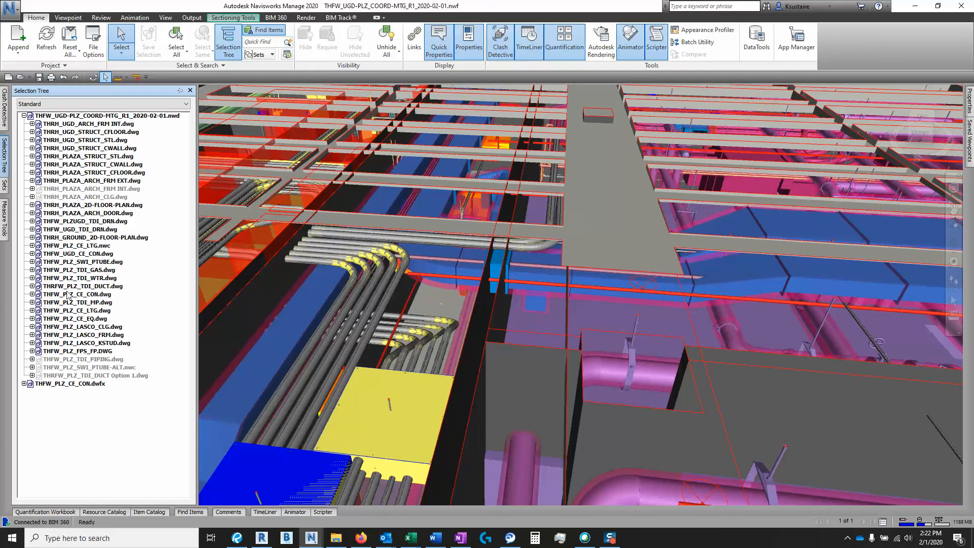
Step: Select the old THFW_PLZ_CE_CON.dwg conduit model in the Selection Tree and bring up its context menu
left_click(77, 294)
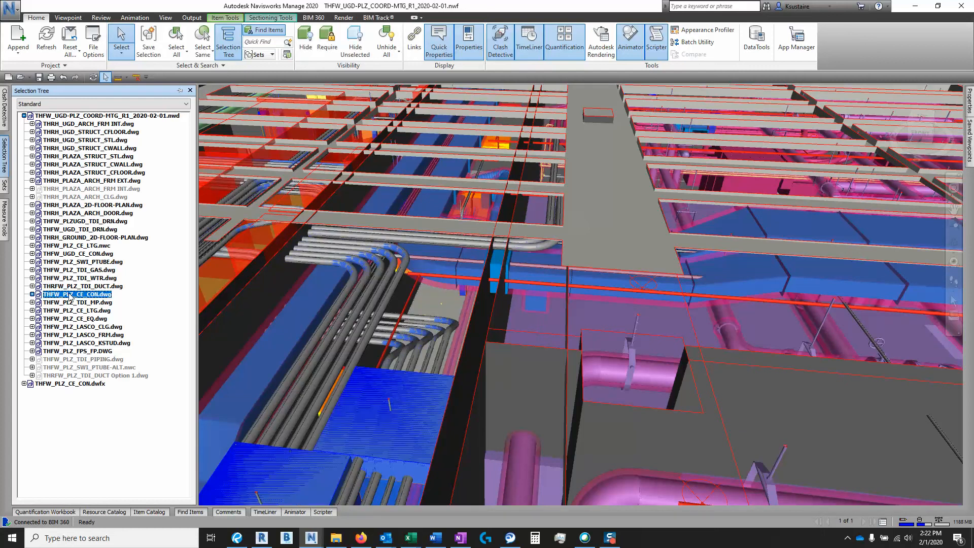
right_click(77, 295)
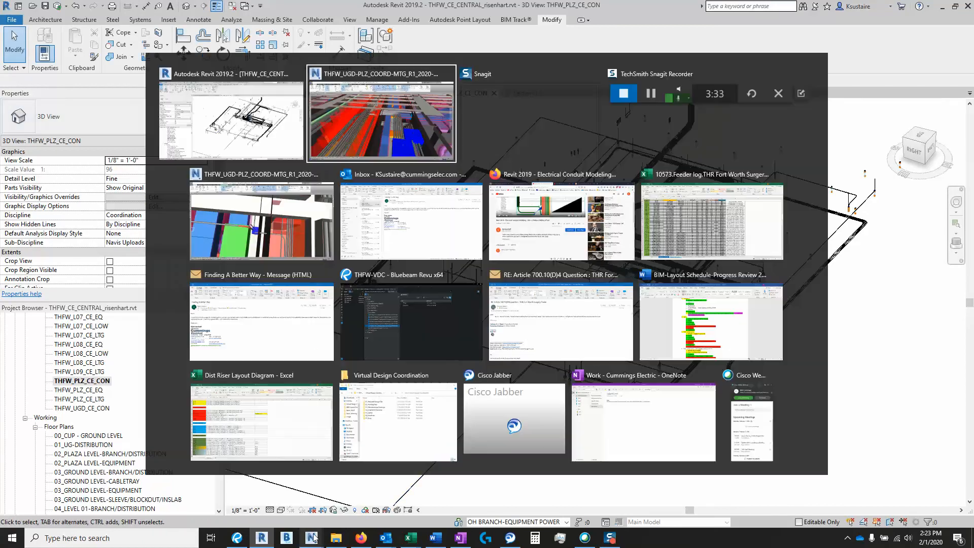
Step: Return to the Navisworks coordination model showing the appended conduit runs
left_click(381, 111)
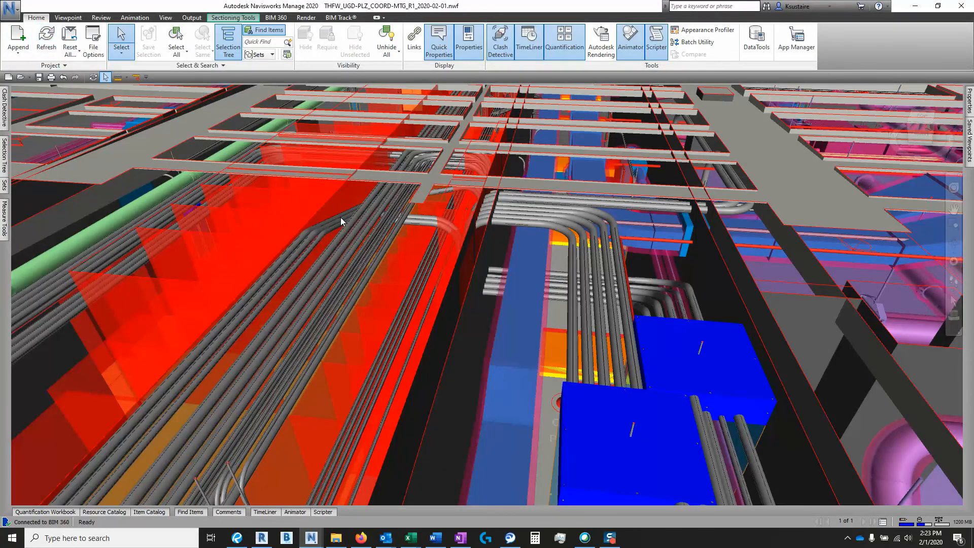
mouse_move(462, 267)
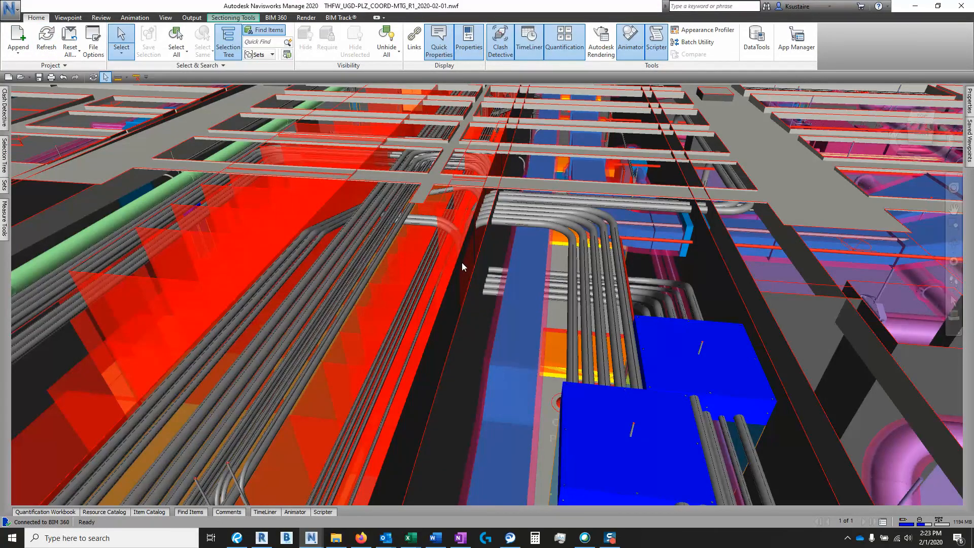
mouse_move(570, 250)
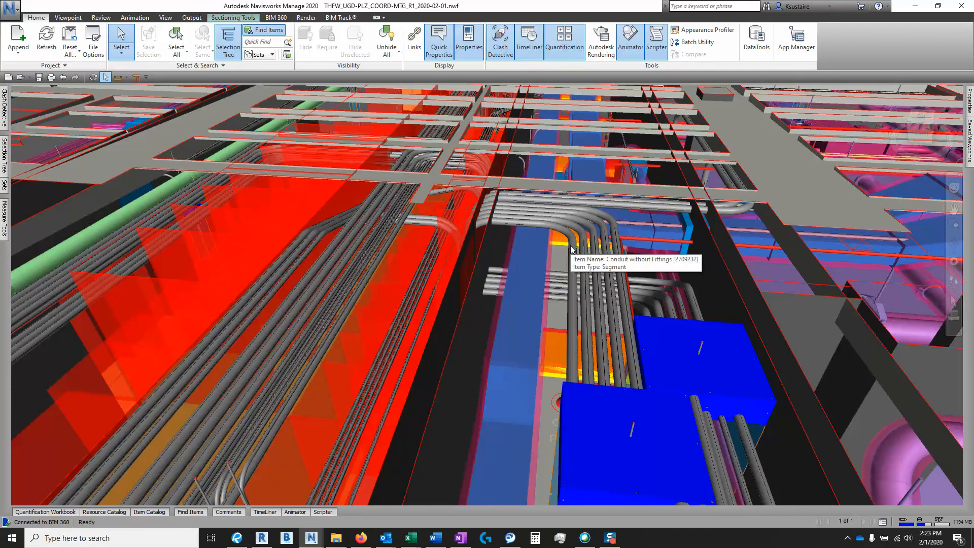